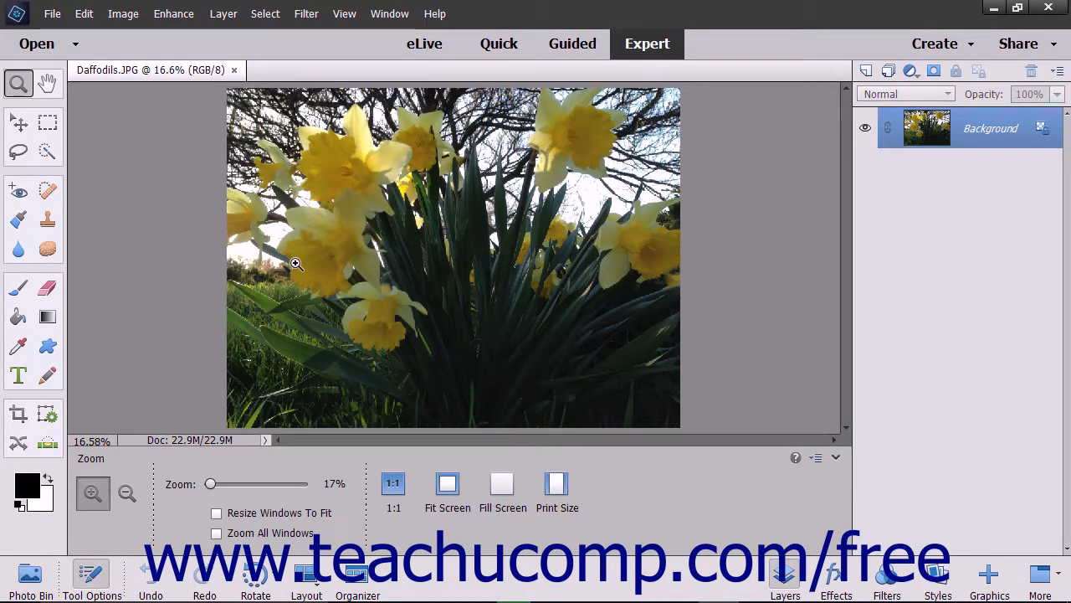
Show the Edit menu's Preferences submenu over the daffodil photo.
{"action": "left_click", "coordinate": [84, 13]}
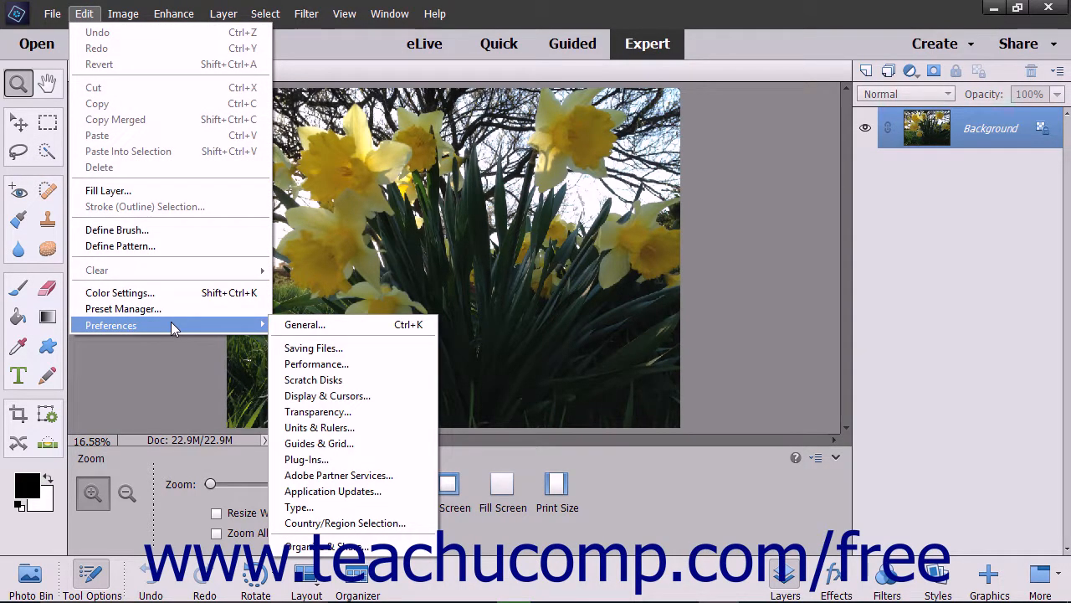
{"action": "mouse_move", "coordinate": [325, 412]}
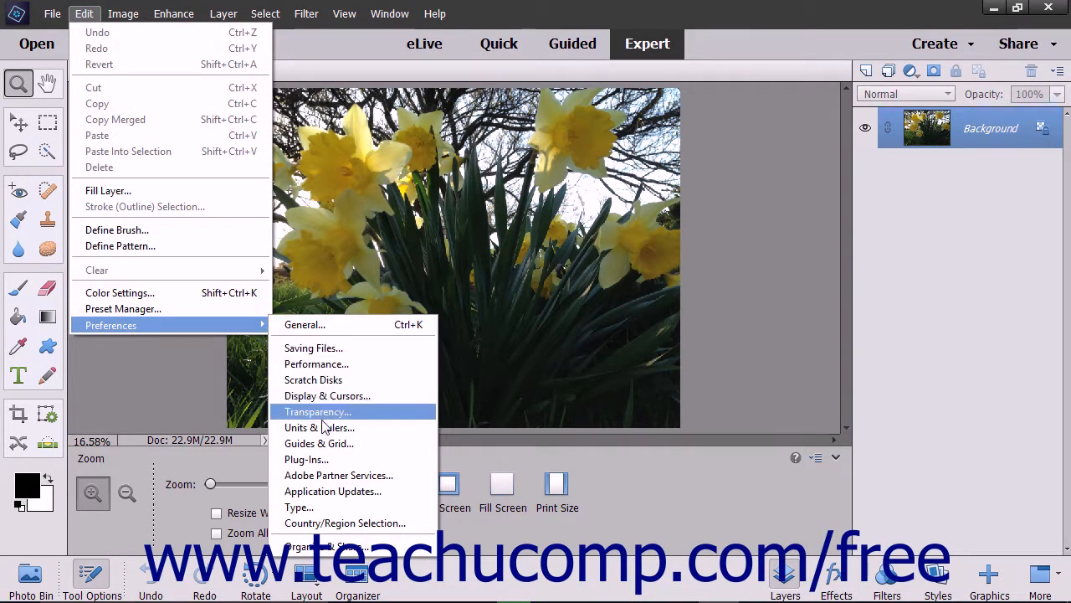
{"action": "mouse_move", "coordinate": [313, 378]}
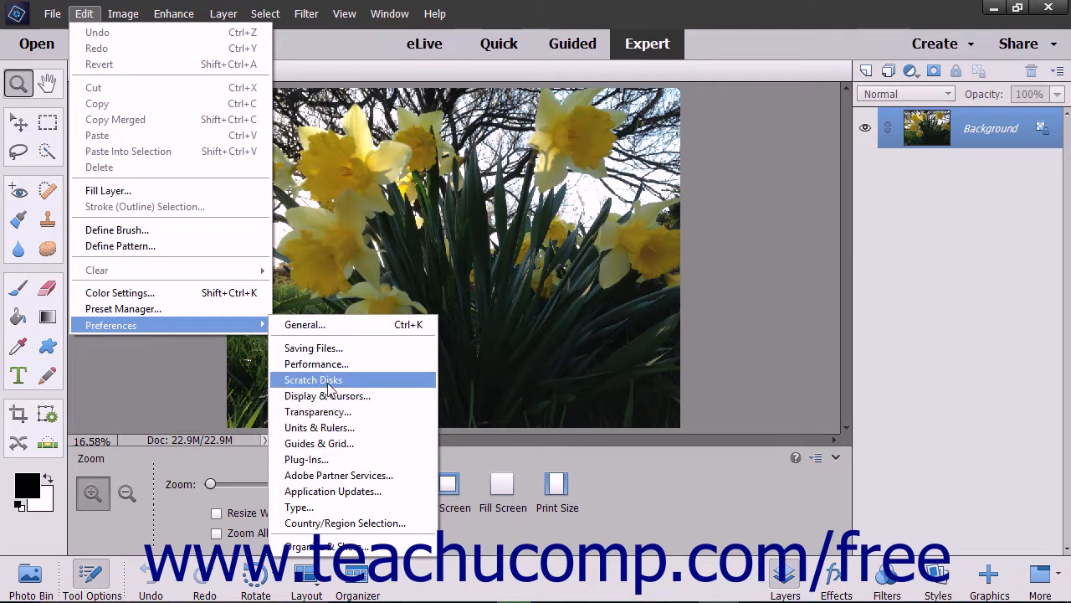
{"action": "mouse_move", "coordinate": [327, 324]}
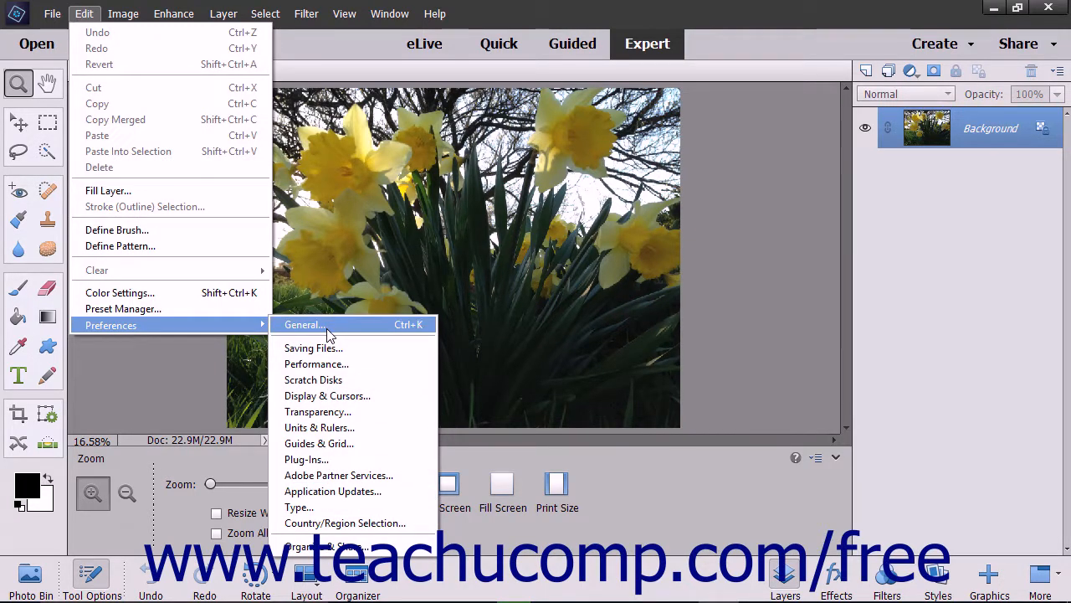
Bring up the Preferences dialog on the General category.
{"action": "left_click", "coordinate": [303, 324]}
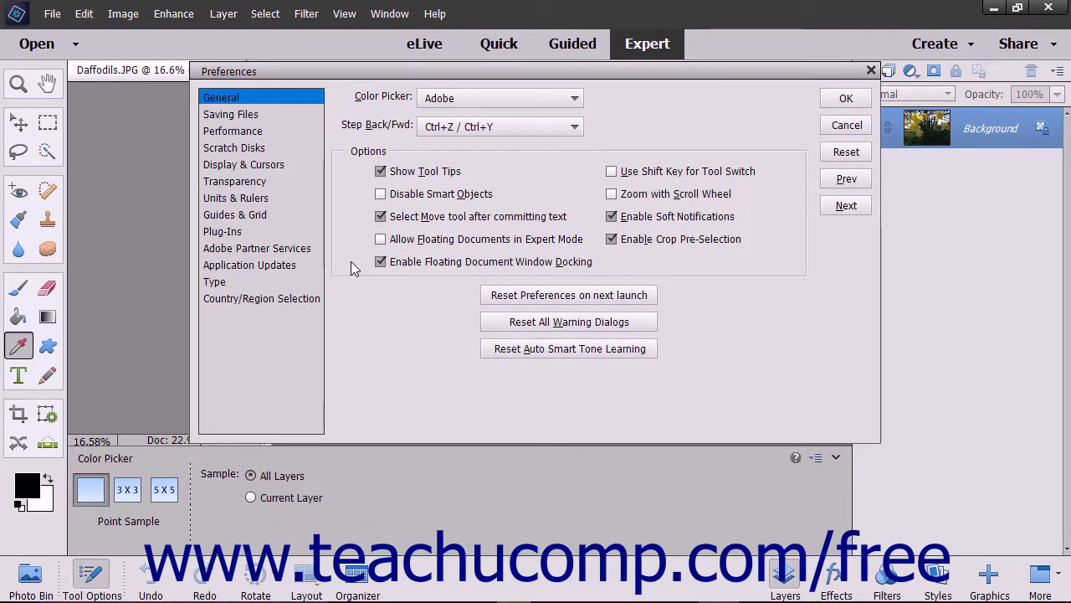
{"action": "mouse_move", "coordinate": [253, 238]}
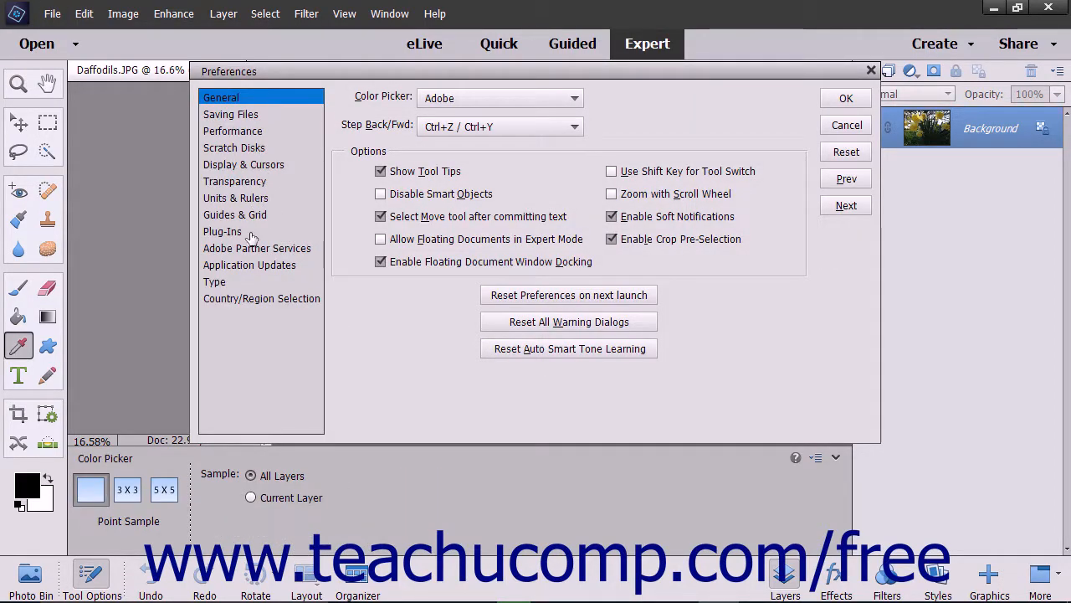
{"action": "mouse_move", "coordinate": [251, 318]}
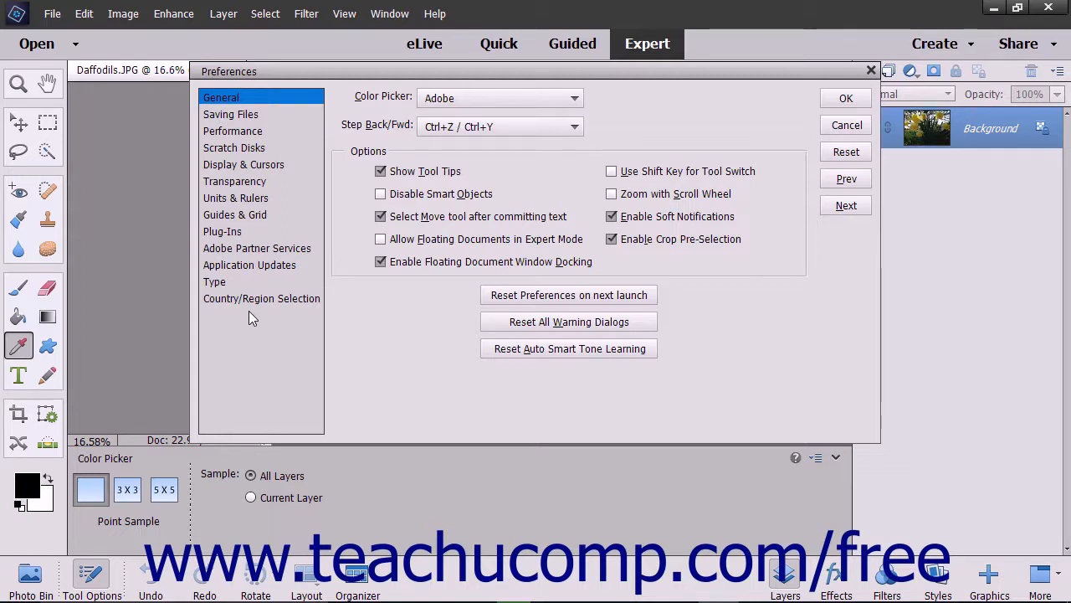
{"action": "mouse_move", "coordinate": [244, 164]}
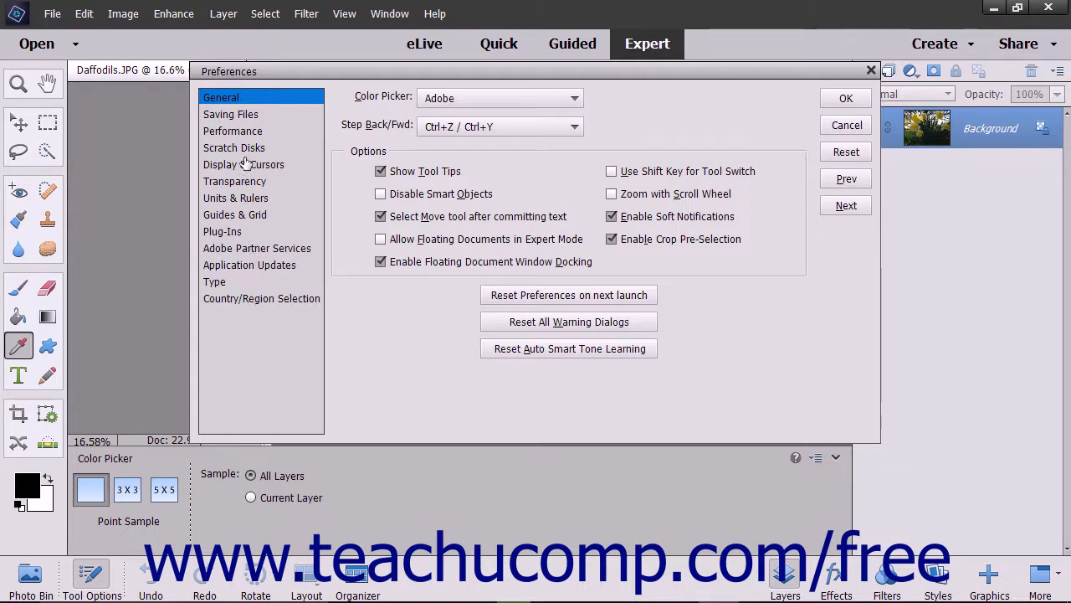
{"action": "mouse_move", "coordinate": [245, 138]}
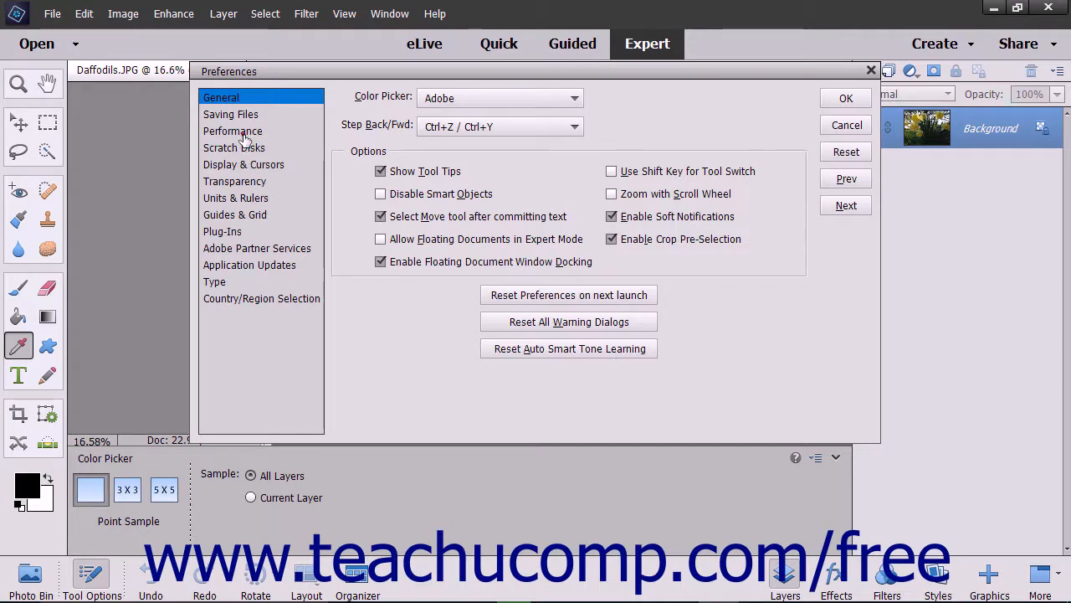
Review the Performance category settings and accept them with OK.
{"action": "left_click", "coordinate": [233, 130]}
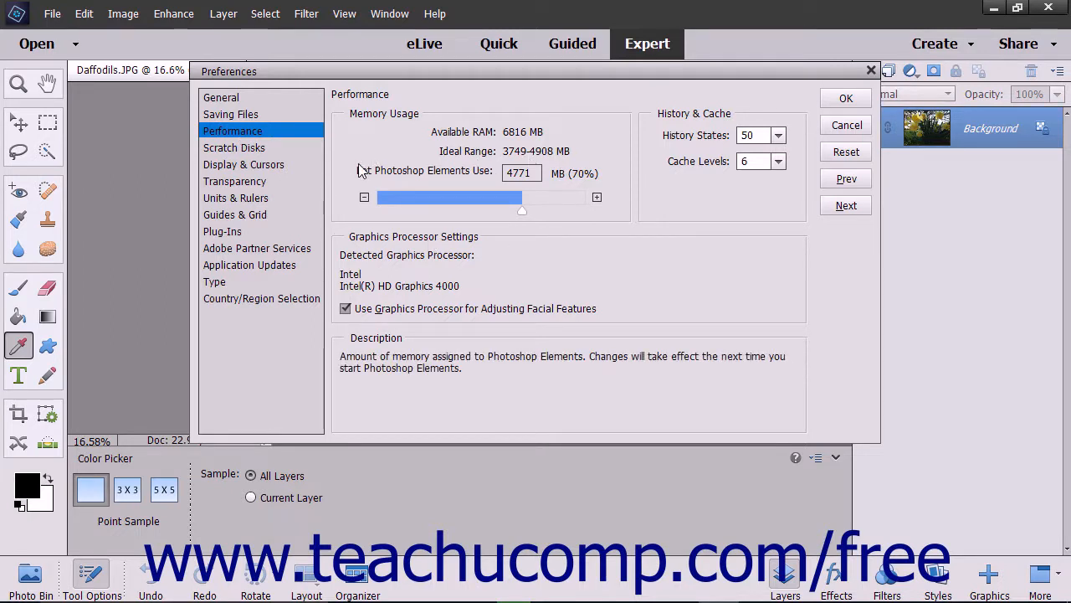
{"action": "mouse_move", "coordinate": [359, 171]}
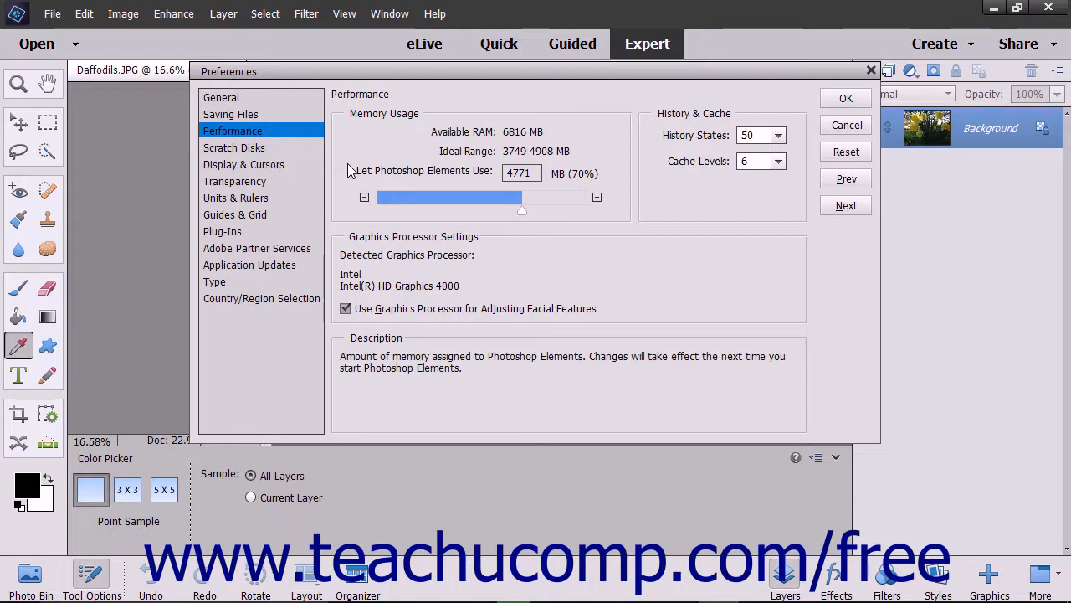
{"action": "mouse_move", "coordinate": [701, 157]}
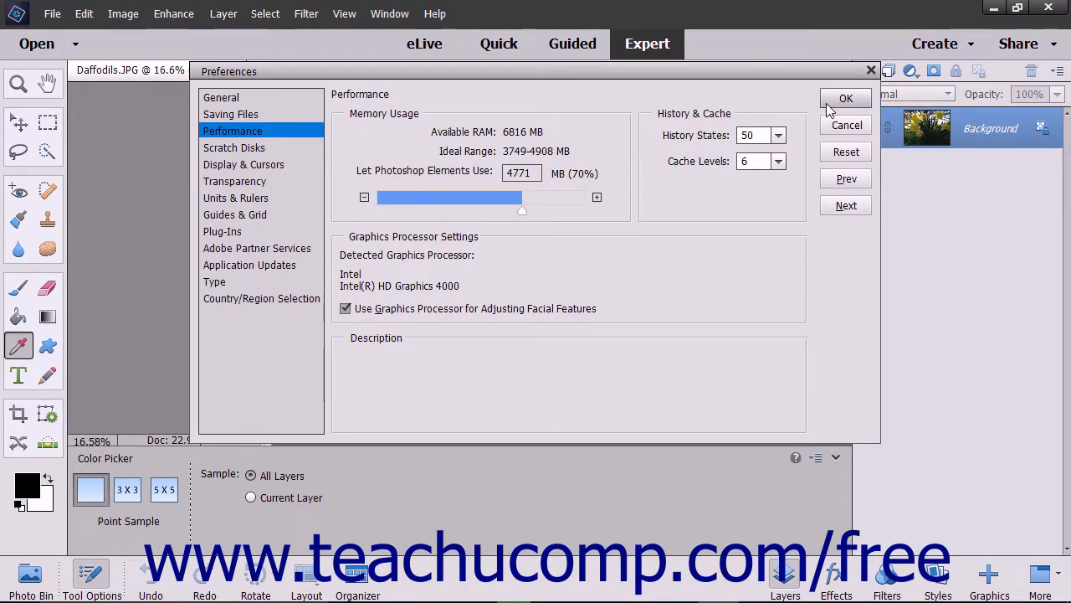
{"action": "left_click", "coordinate": [848, 97]}
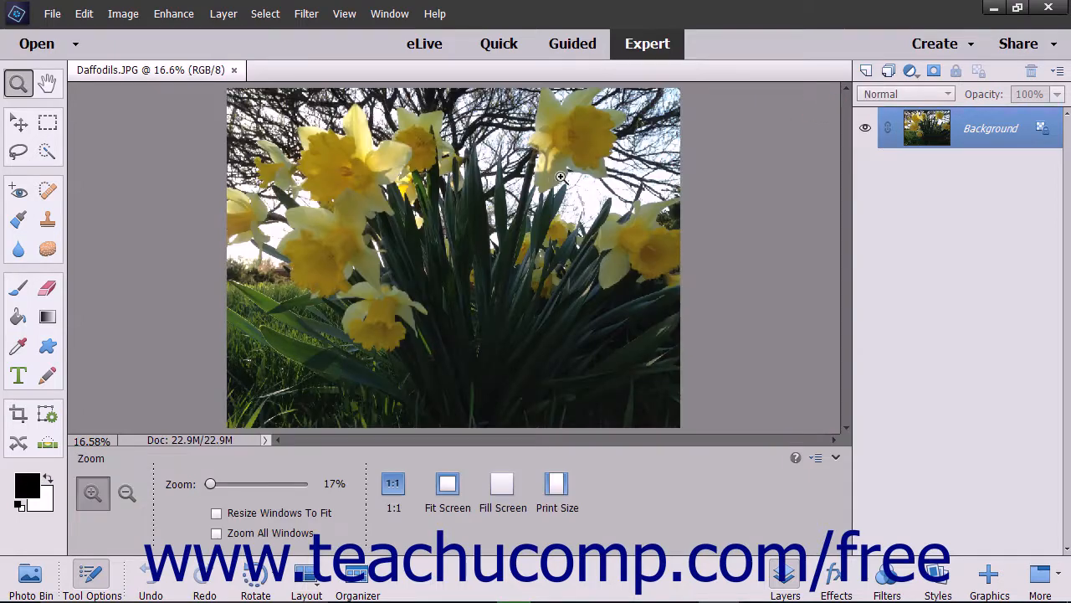